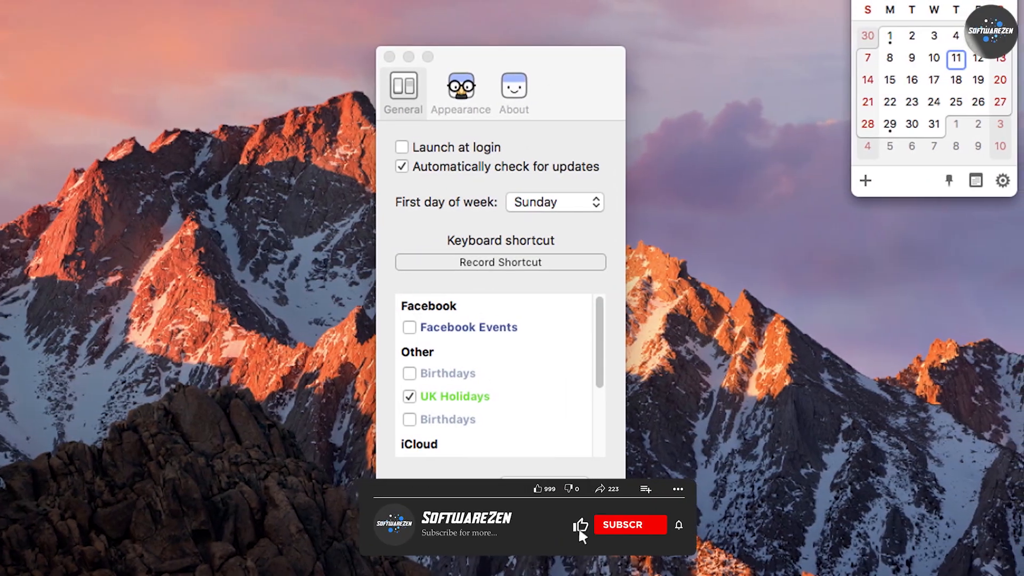
click(628, 524)
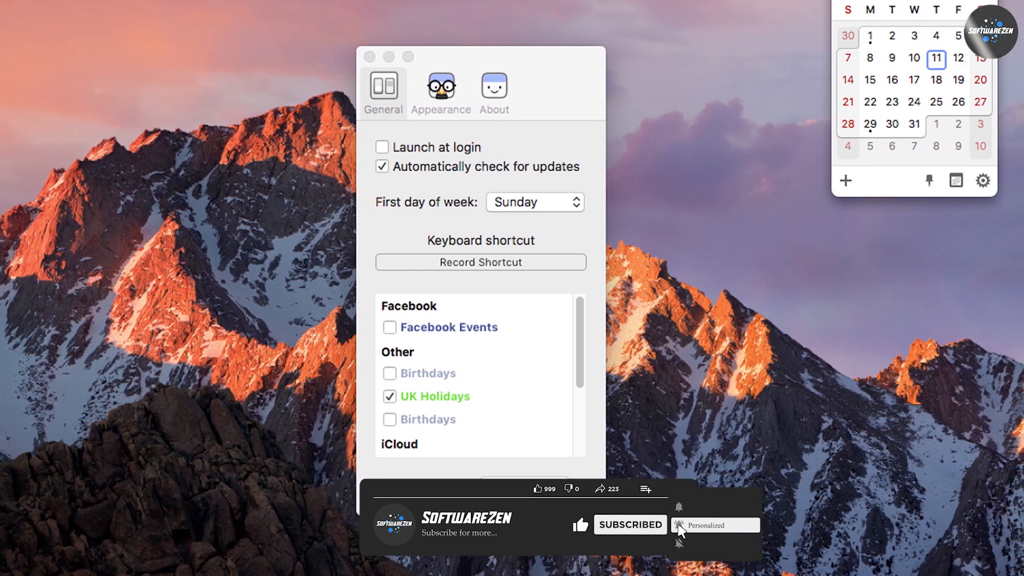